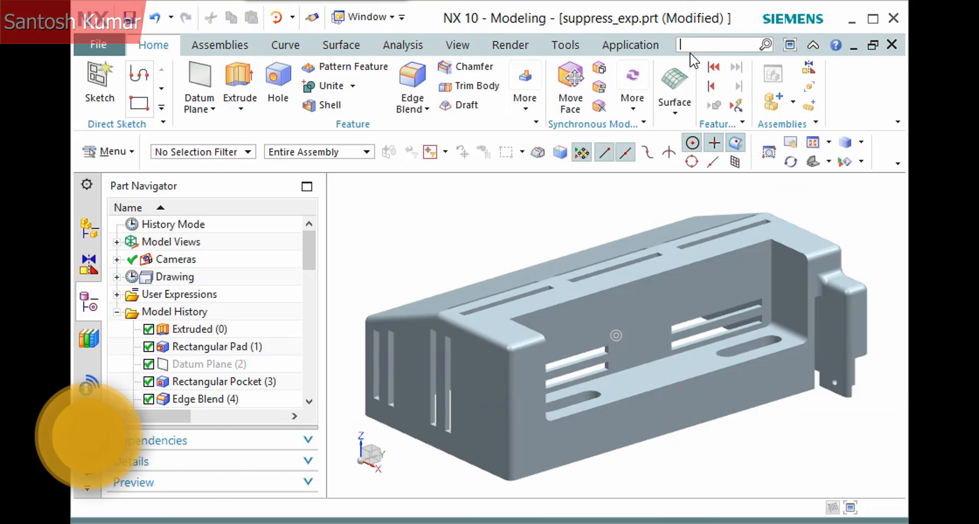
Search the Command Finder for the word 'remove'.
{"action": "type", "text": "remove"}
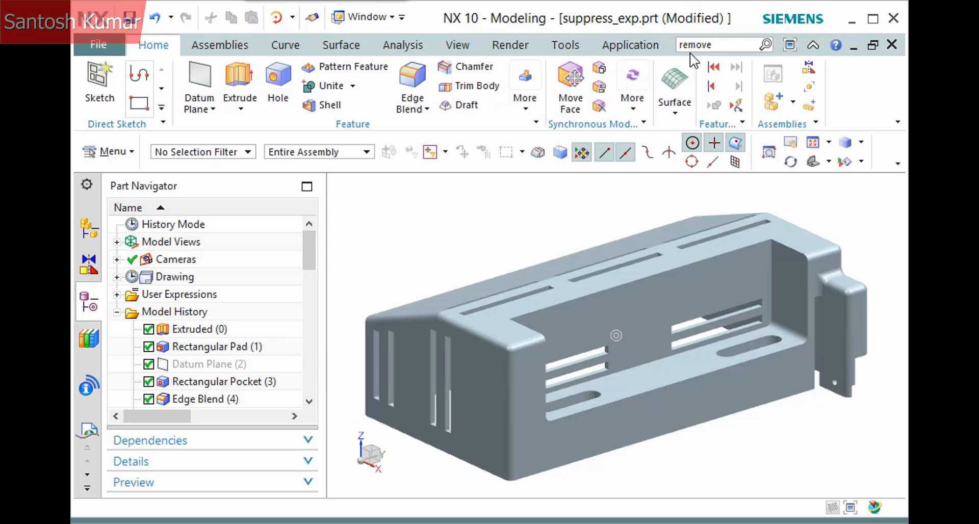
Launch Remove Parameters from the command search results.
{"action": "left_click", "coordinate": [766, 43]}
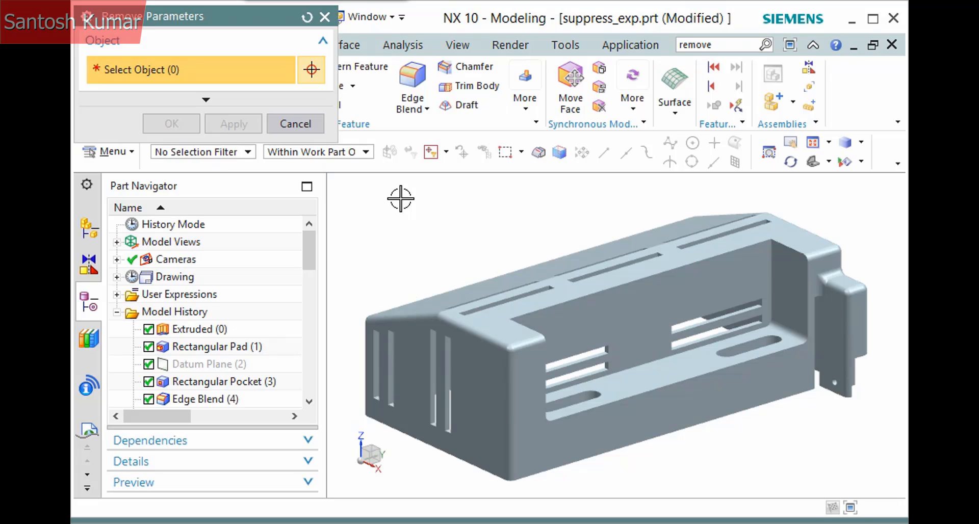
Select the bracket solid body for parameter removal and confirm, reaching the continue warning.
{"action": "left_click", "coordinate": [574, 294]}
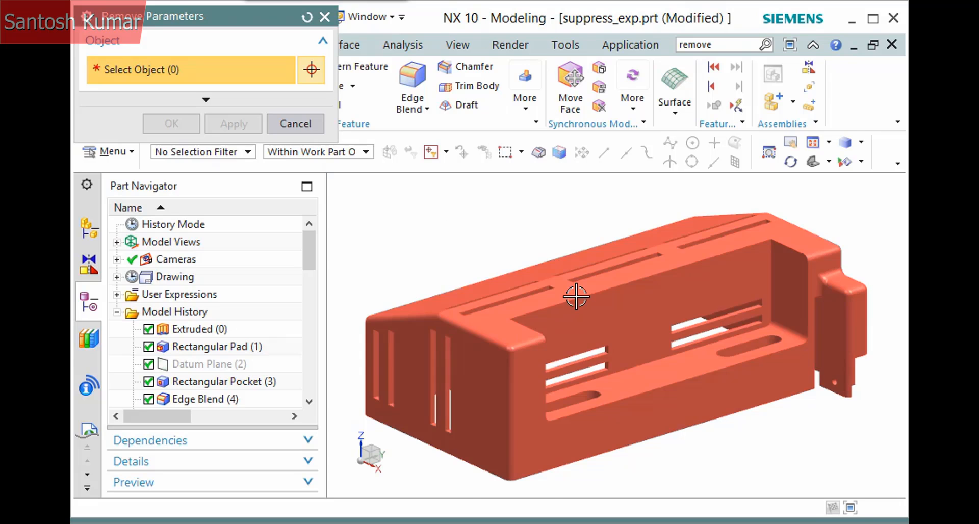
{"action": "left_click", "coordinate": [575, 297]}
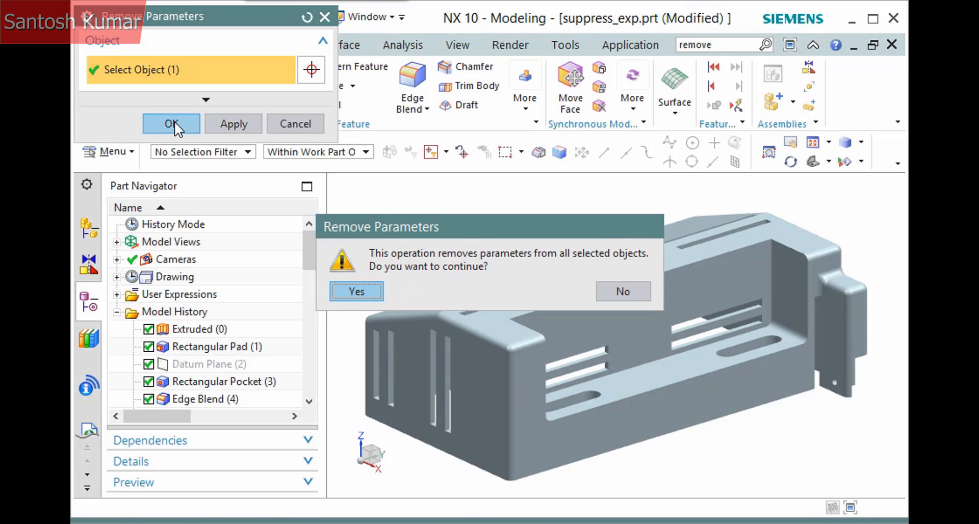
Accept the warning so Model History keeps only Body (0) and Fixed Datum Planes.
{"action": "left_click", "coordinate": [355, 291]}
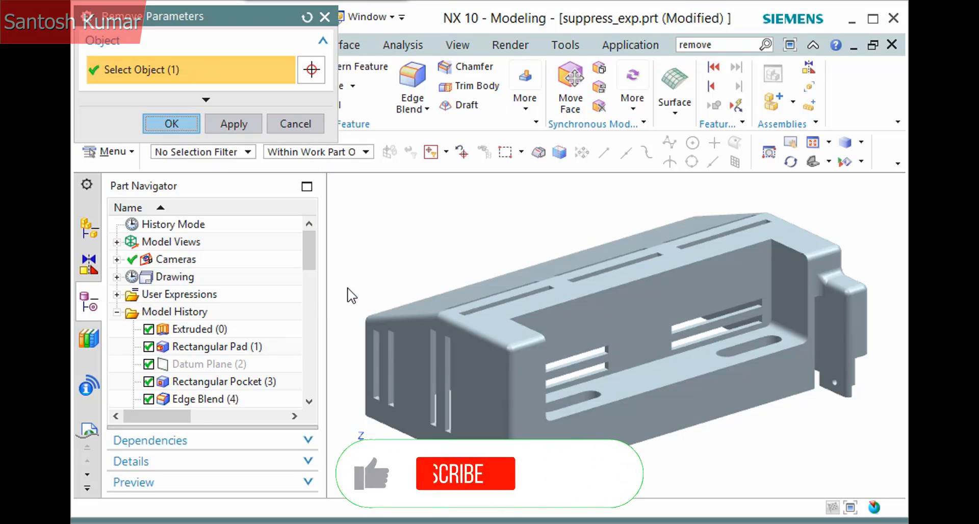
{"action": "left_click", "coordinate": [171, 124]}
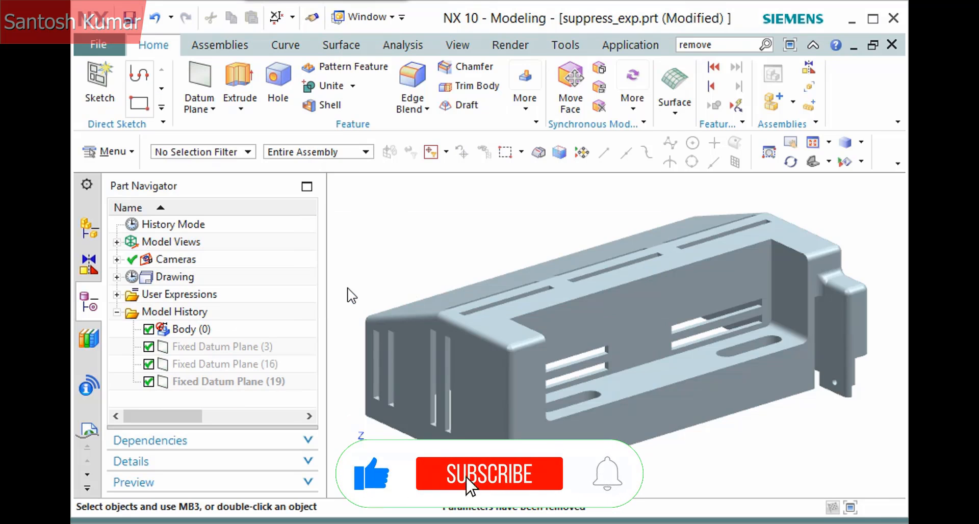
{"action": "left_click", "coordinate": [489, 473]}
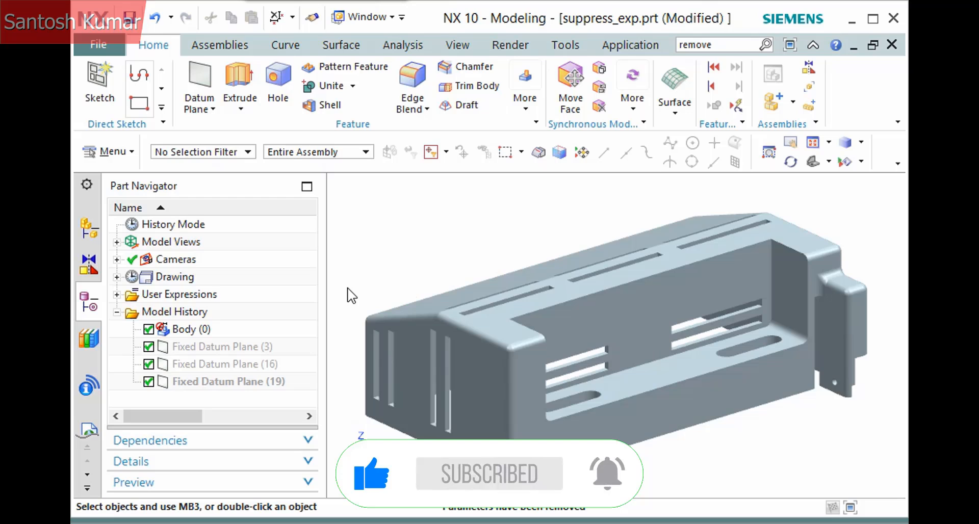